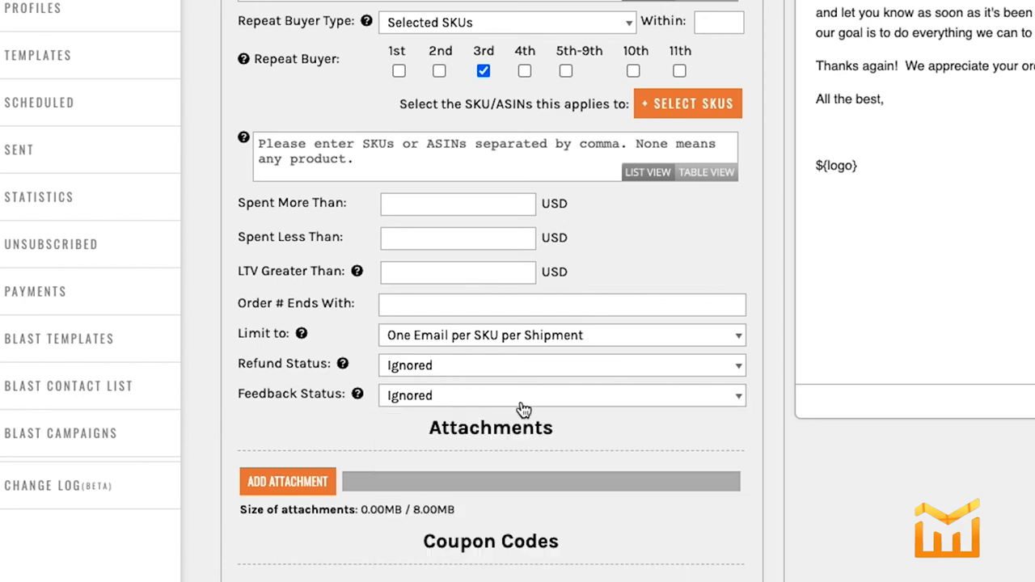
{"action": "scroll", "scroll_direction": "down", "scroll_amount": 3}
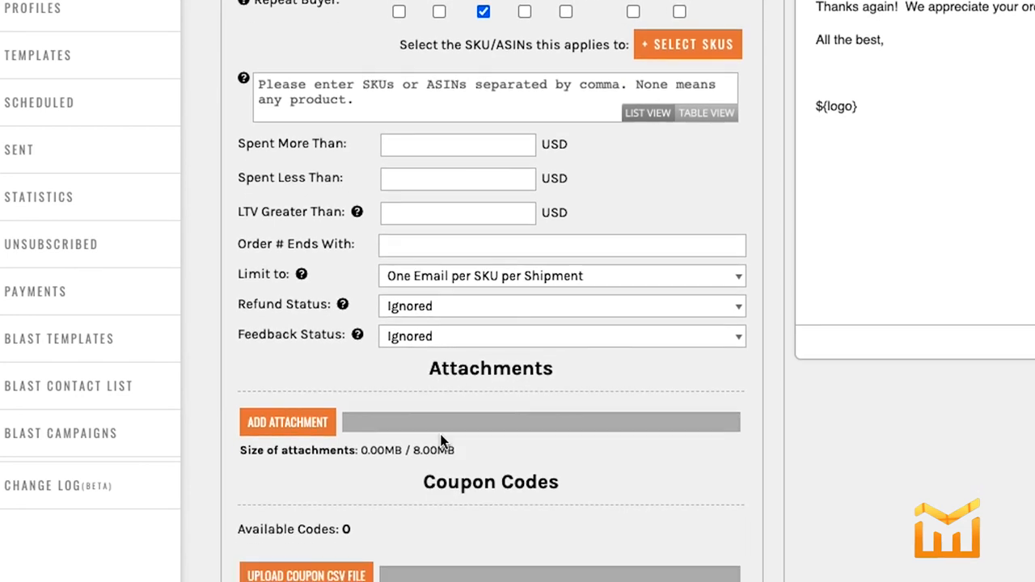